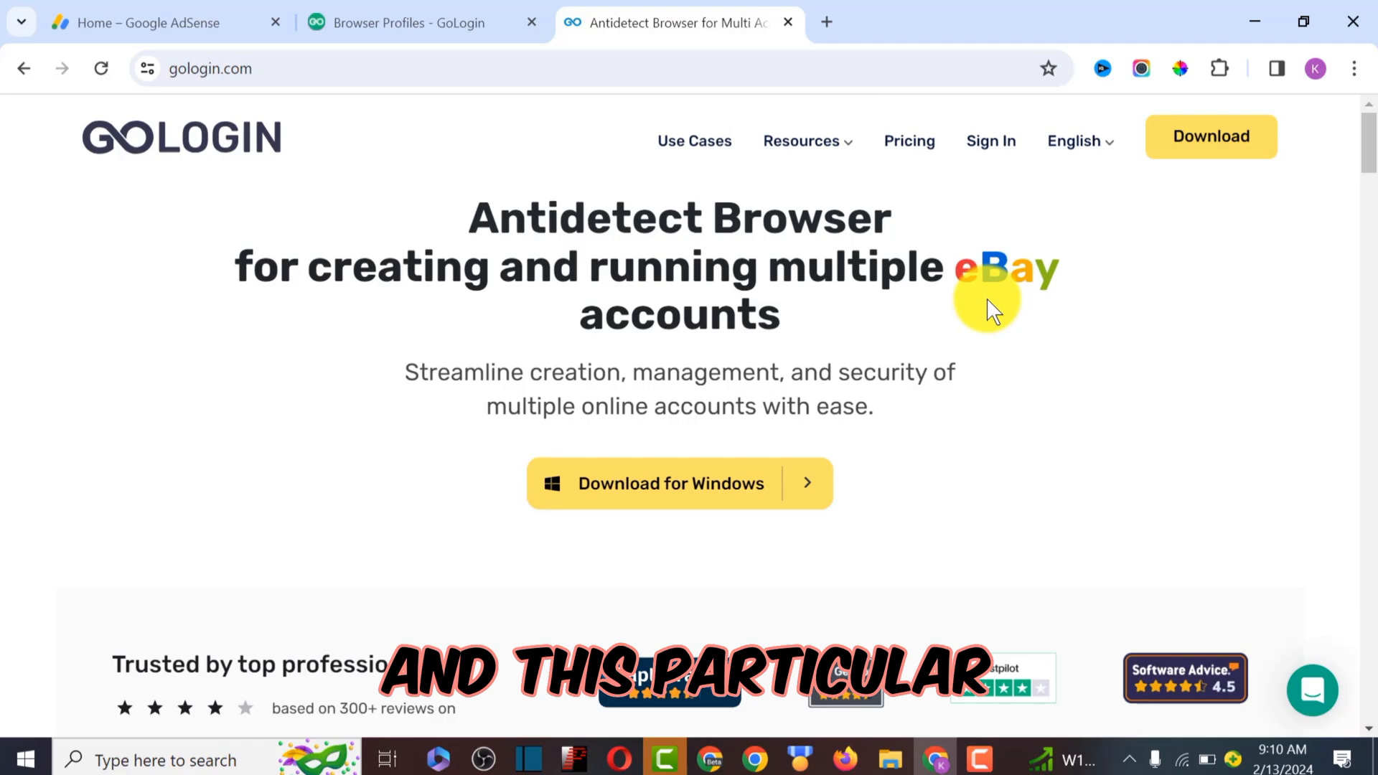
# Step: Browse the gologin.com homepage past the 300+ reviews, then Sign In to reach the profile list
pyautogui.scroll(-3)
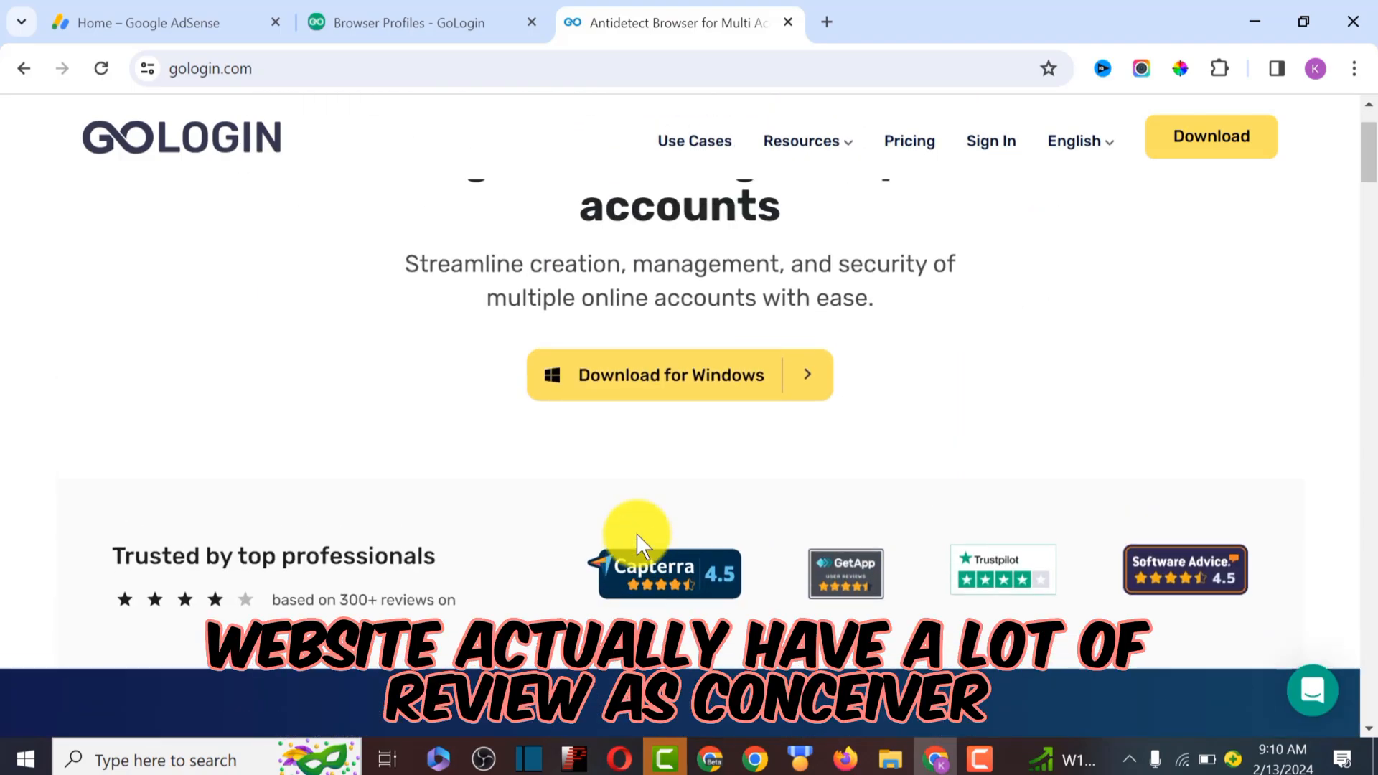
pyautogui.doubleClick(355, 599)
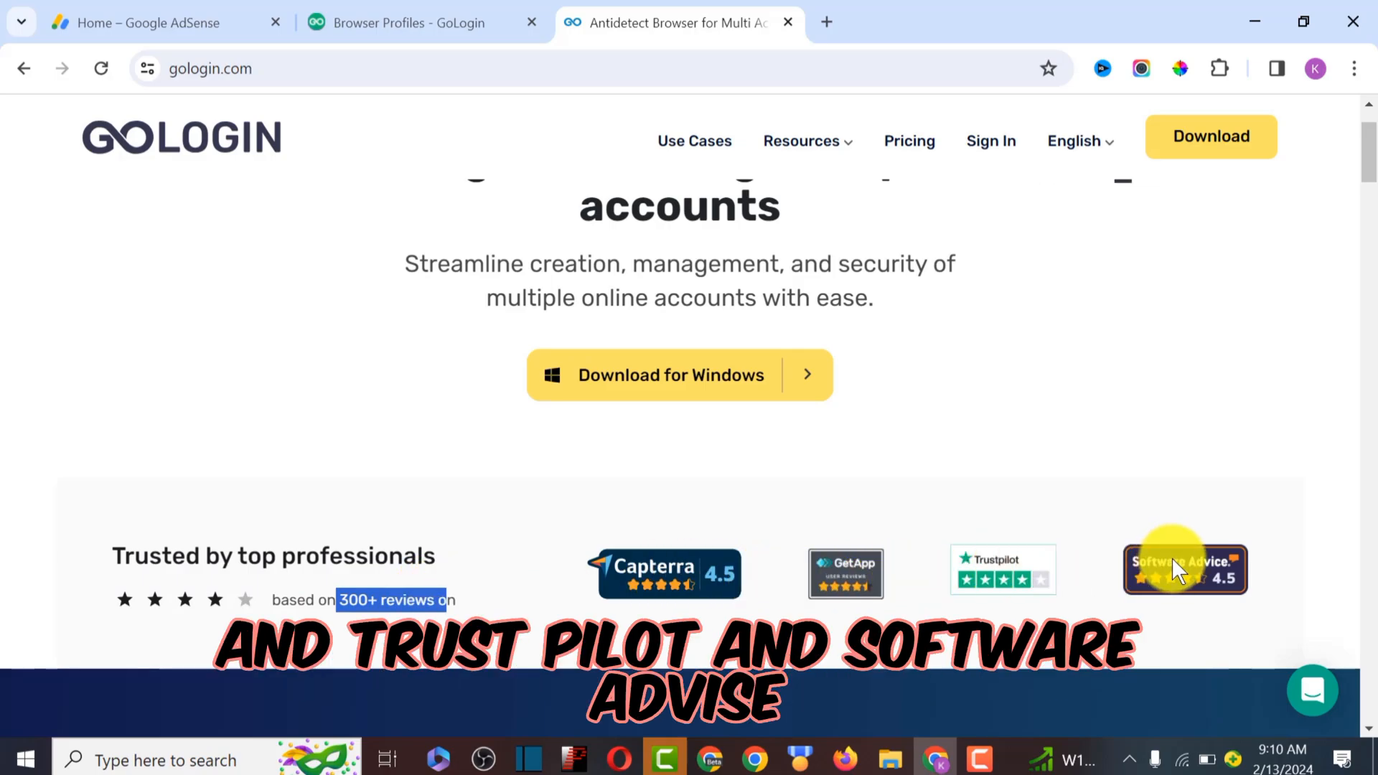
pyautogui.scroll(-3)
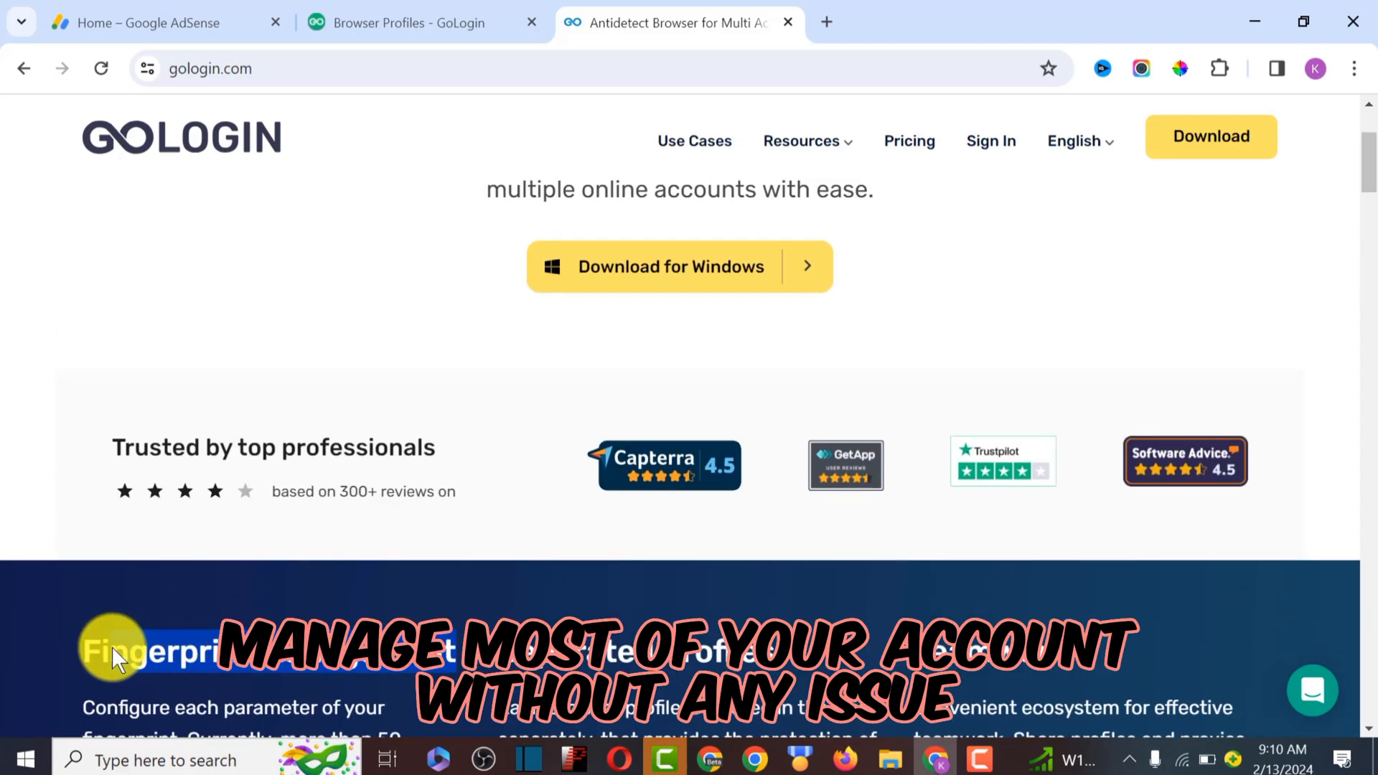
pyautogui.scroll(-3)
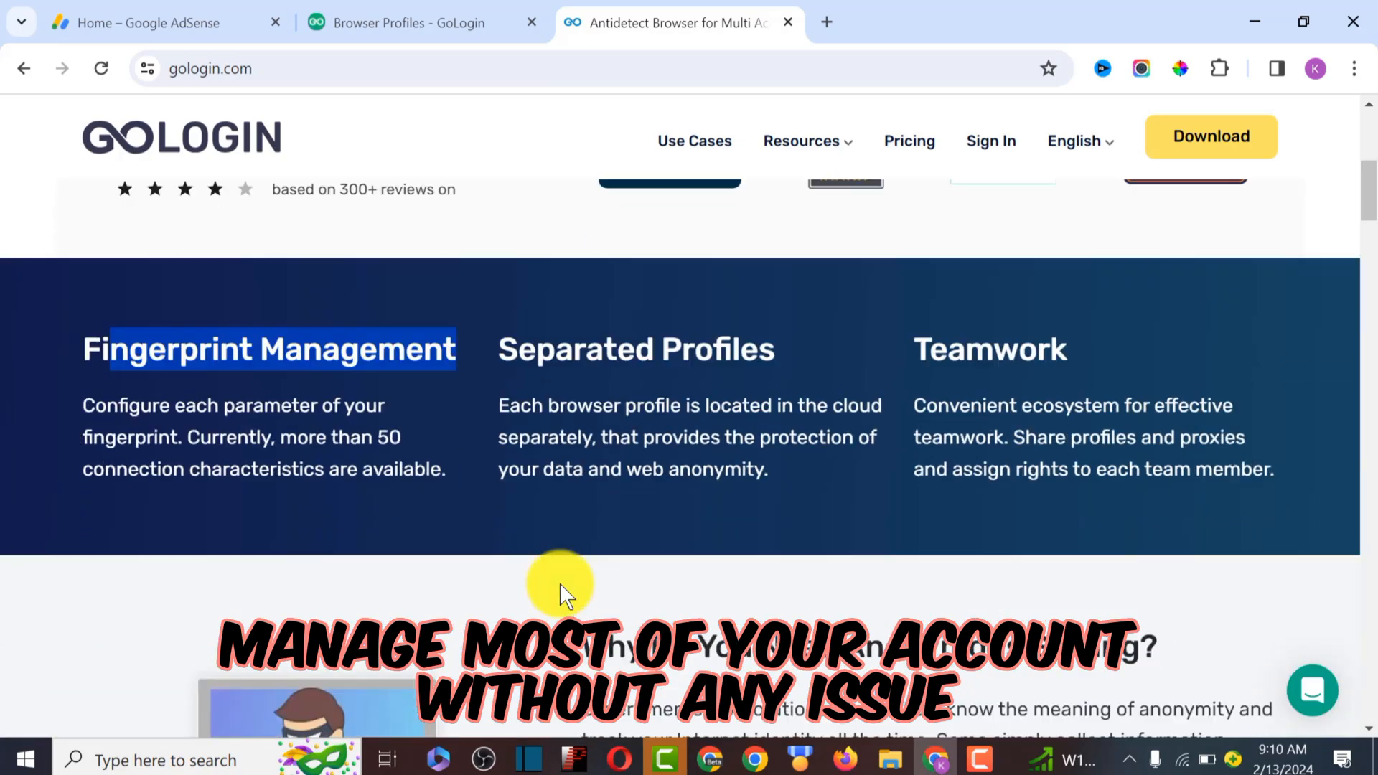
pyautogui.scroll(-3)
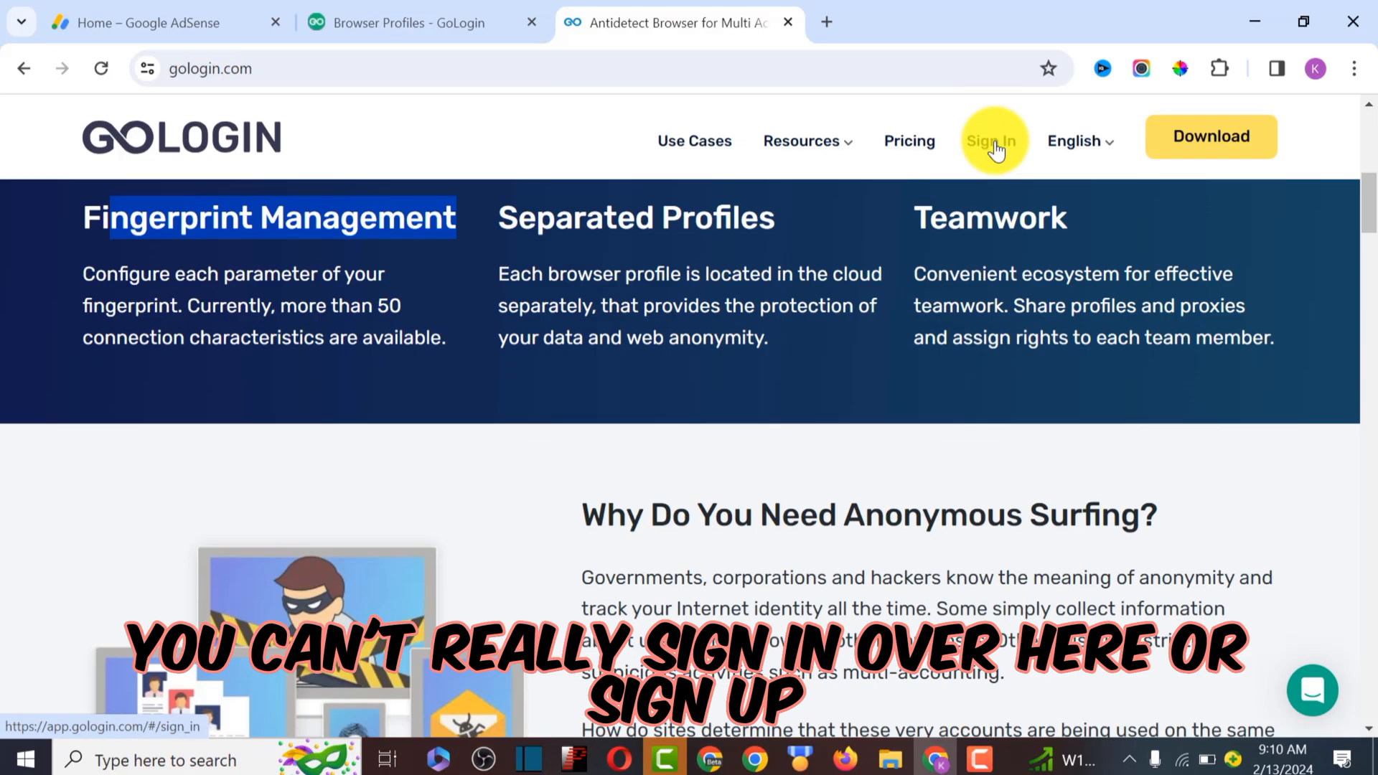
pyautogui.click(990, 140)
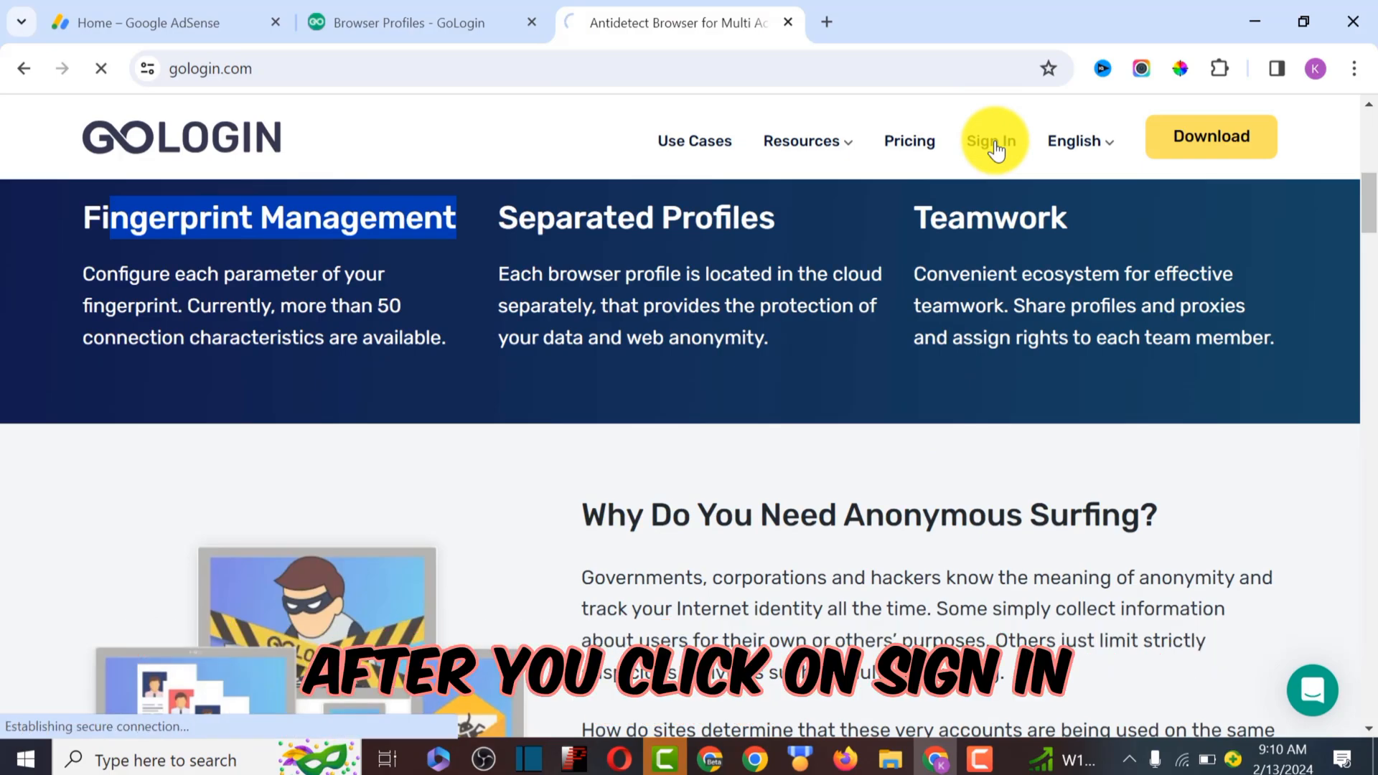
pyautogui.click(991, 141)
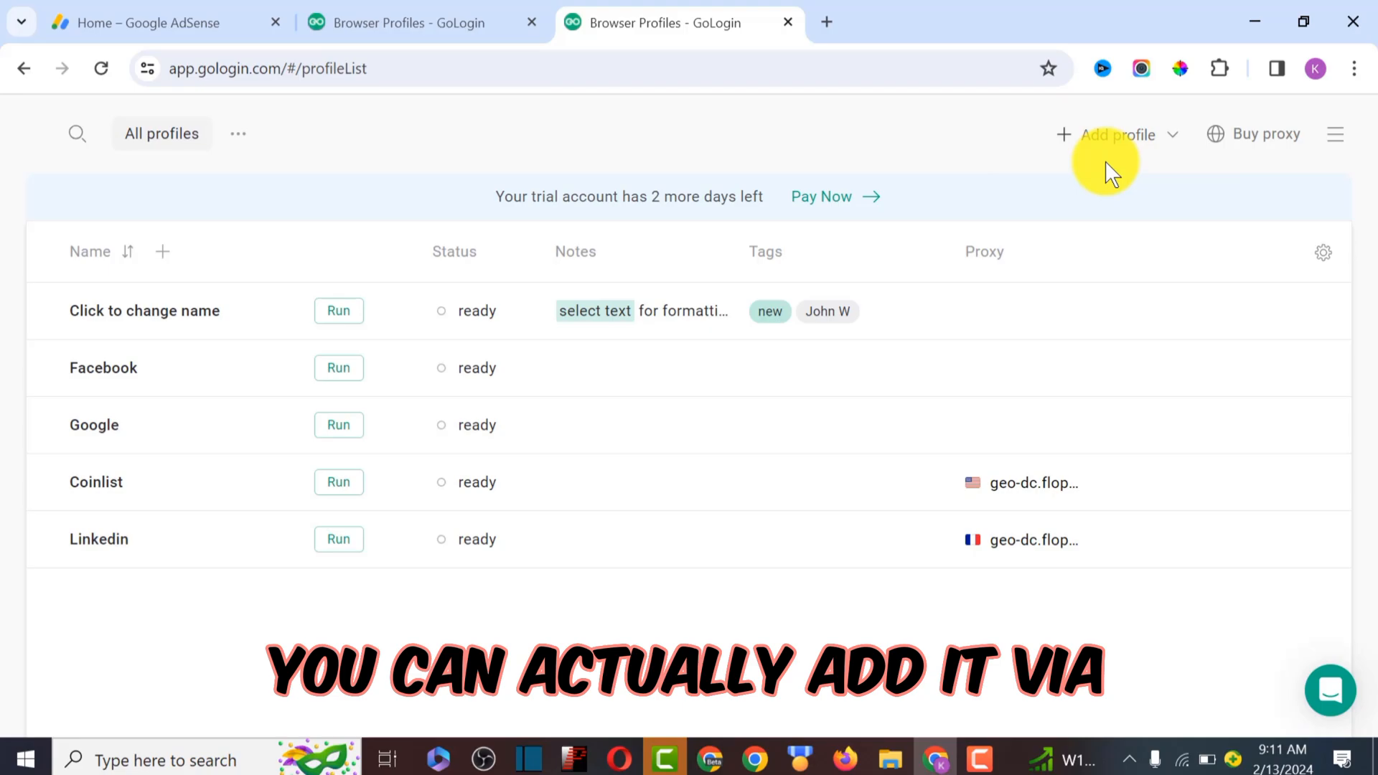
pyautogui.moveTo(1116, 135)
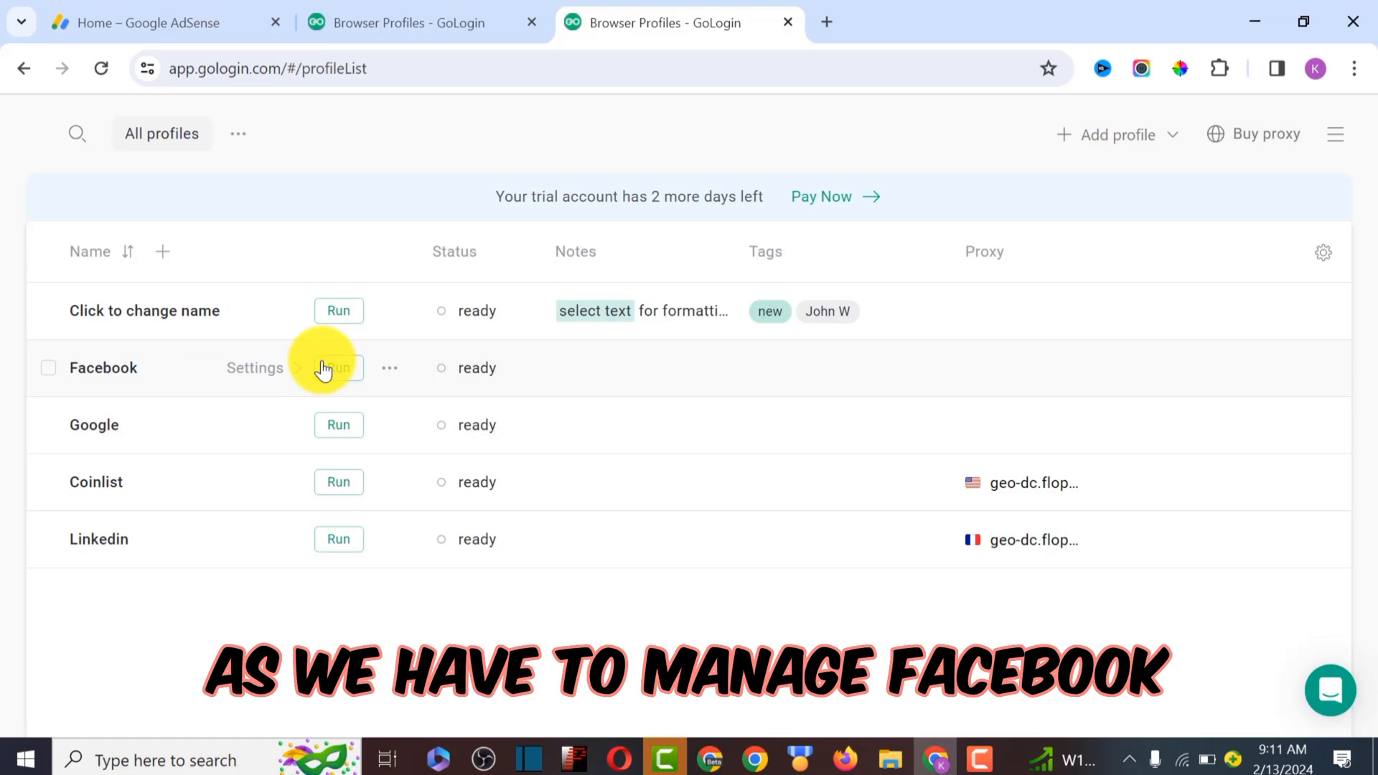
# Step: Run the Facebook browser profile so it starts downloading
pyautogui.click(338, 367)
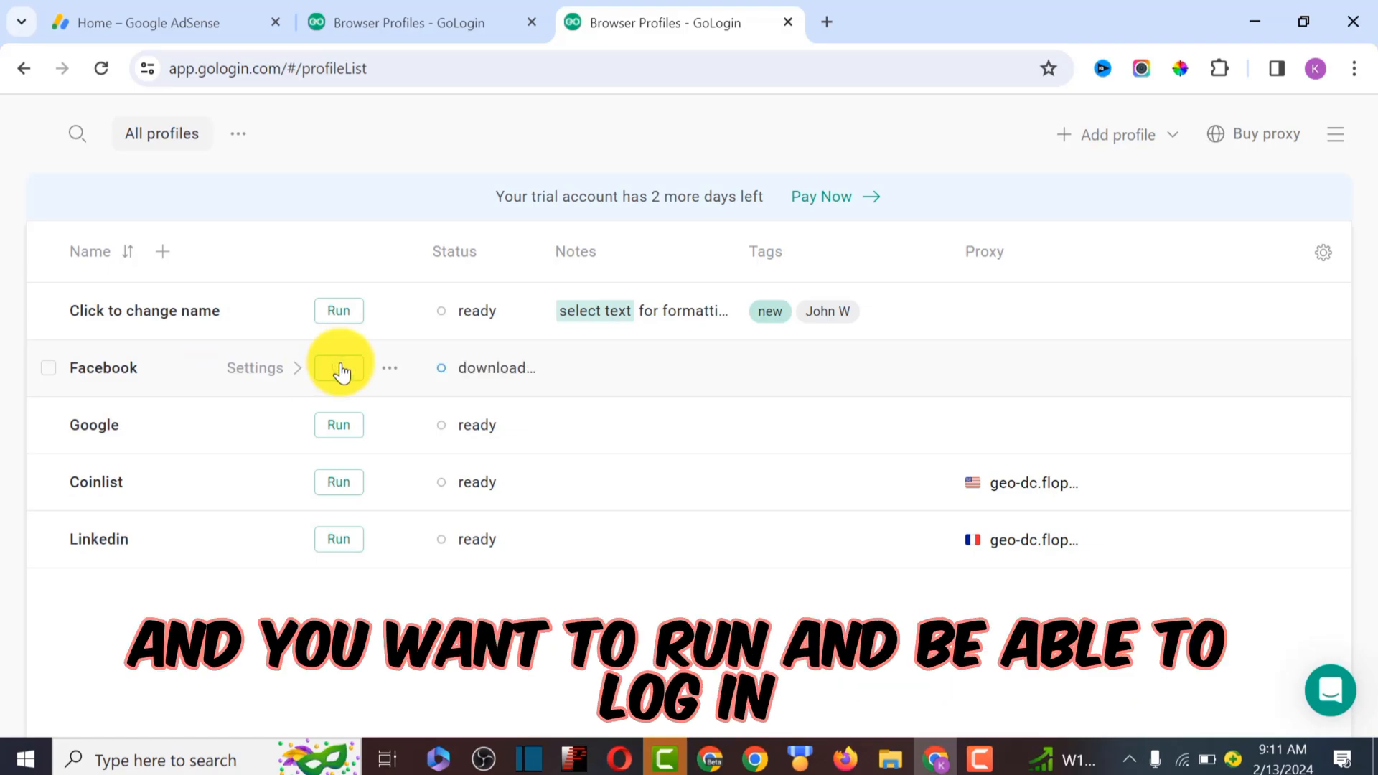
pyautogui.click(338, 367)
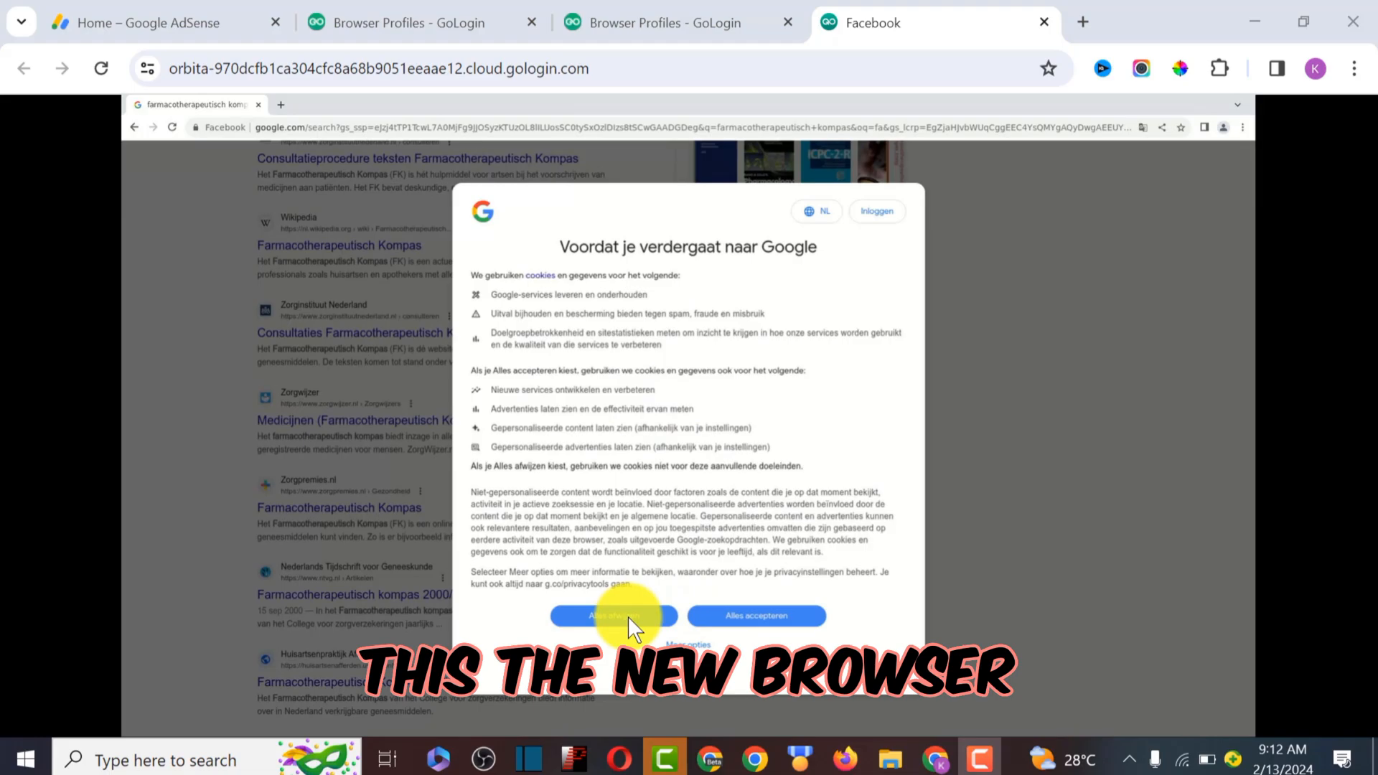
# Step: Dismiss Google's cookie notice in the Facebook profile browser, select the search box, then return to GoLogin
pyautogui.click(613, 615)
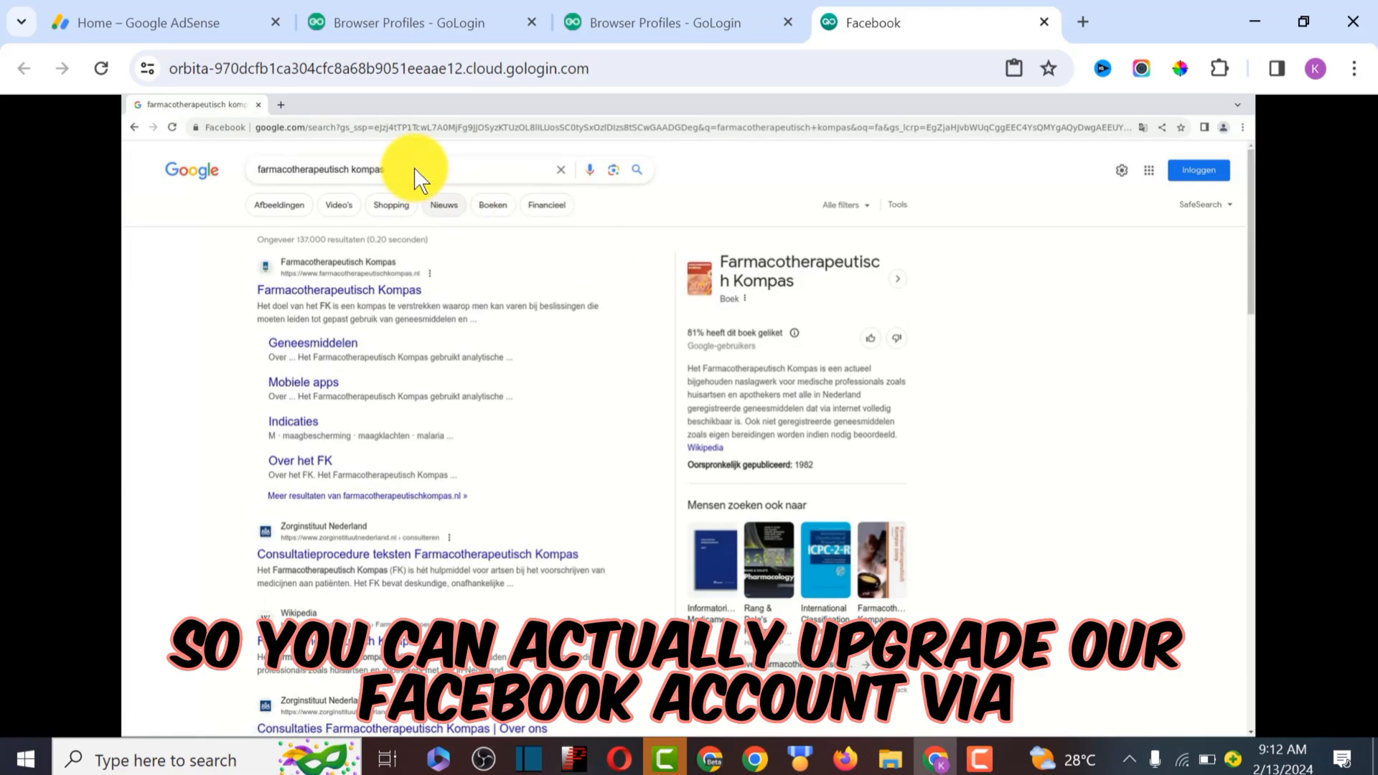
pyautogui.click(404, 169)
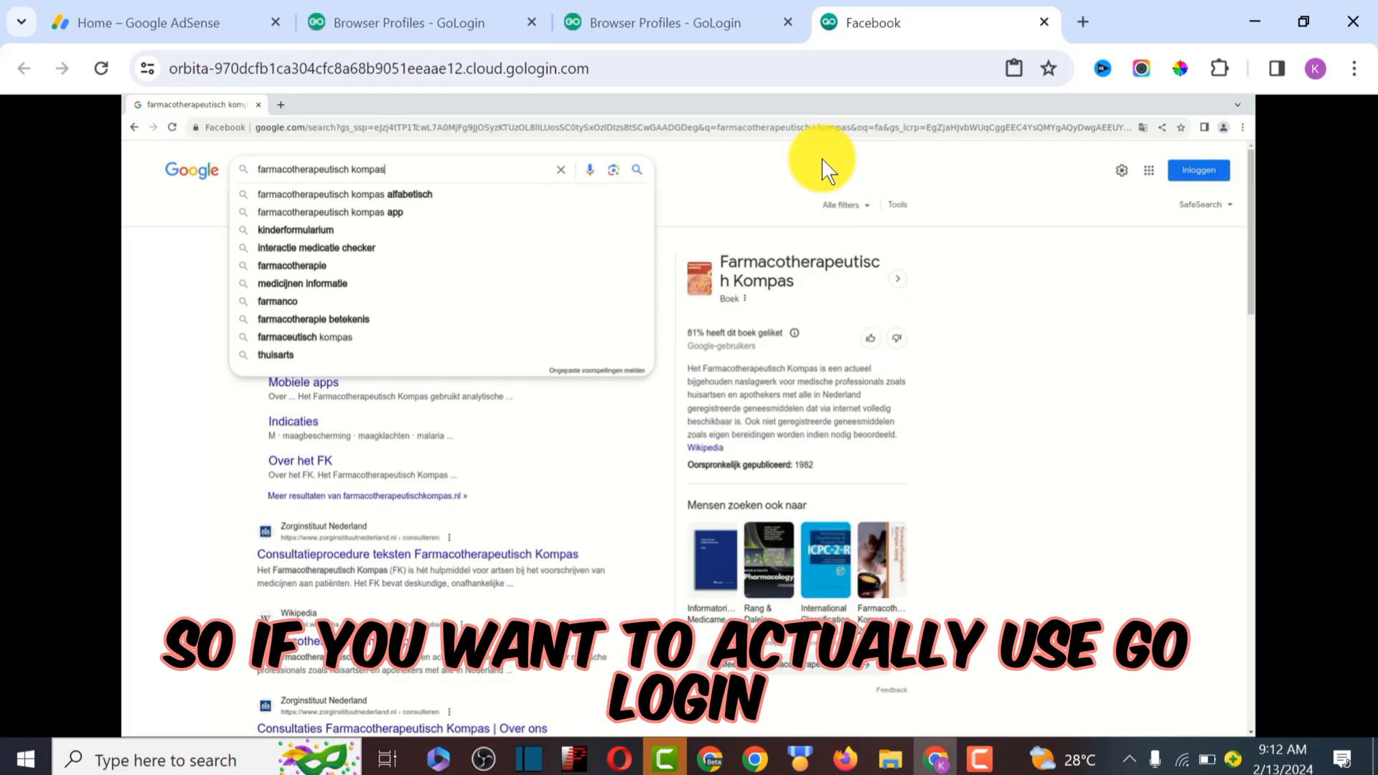
pyautogui.click(422, 23)
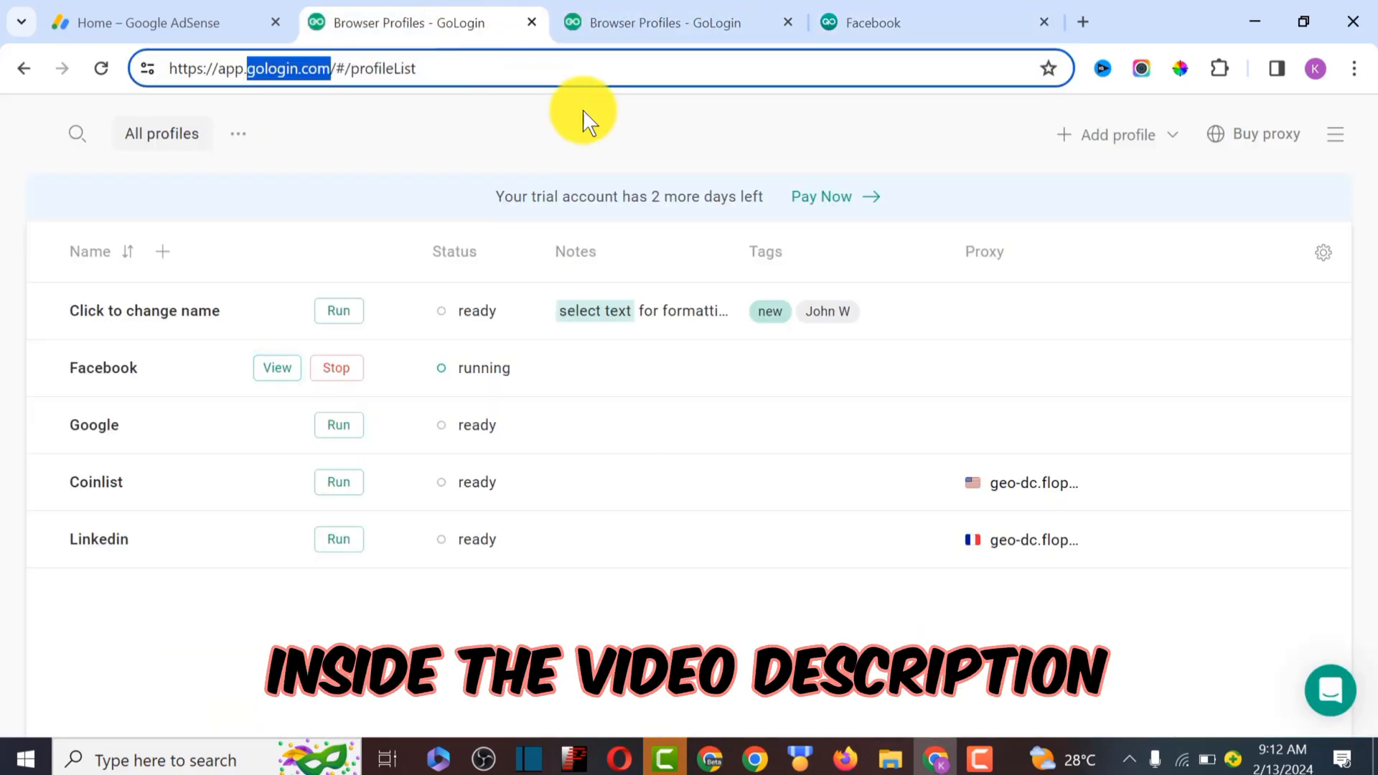
# Step: Switch to the Browser Profiles – GoLogin tab showing Facebook as running
pyautogui.click(677, 22)
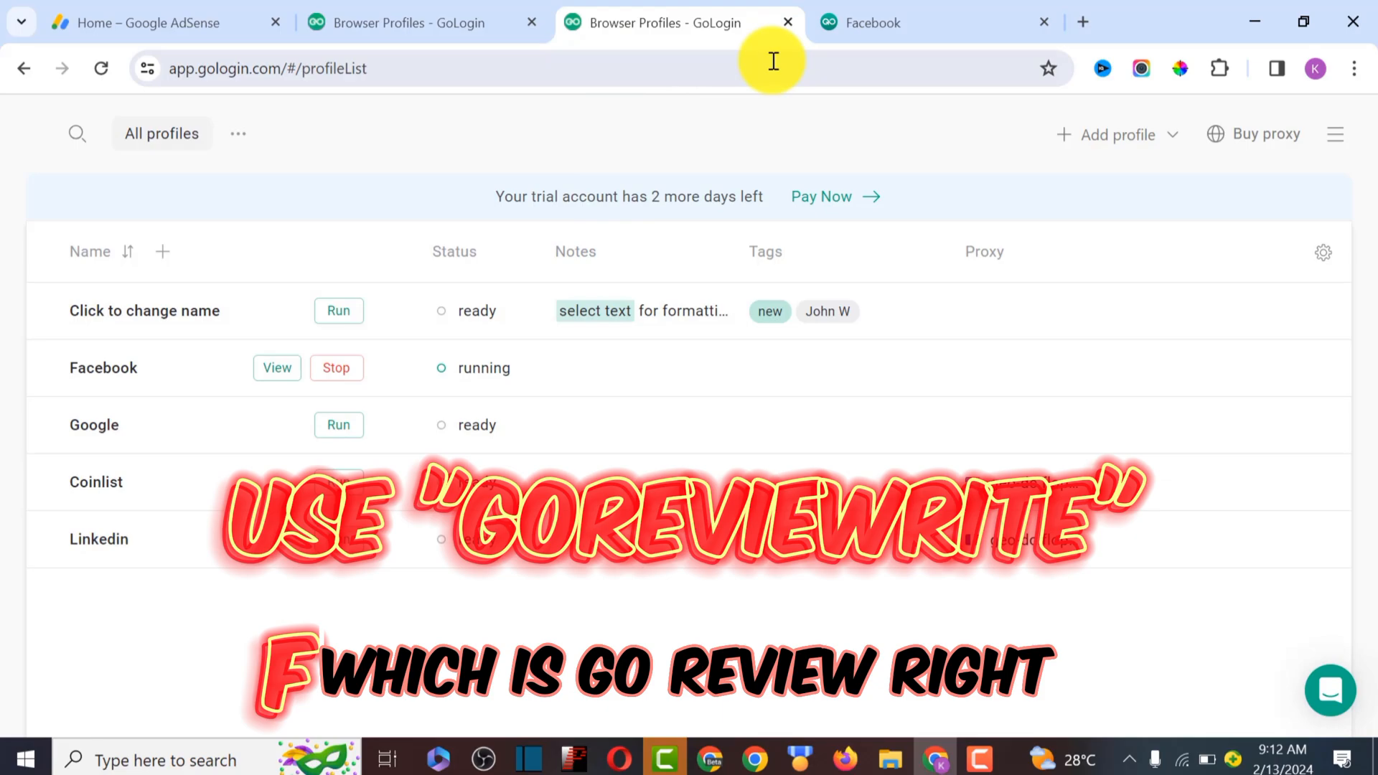
pyautogui.moveTo(890, 22)
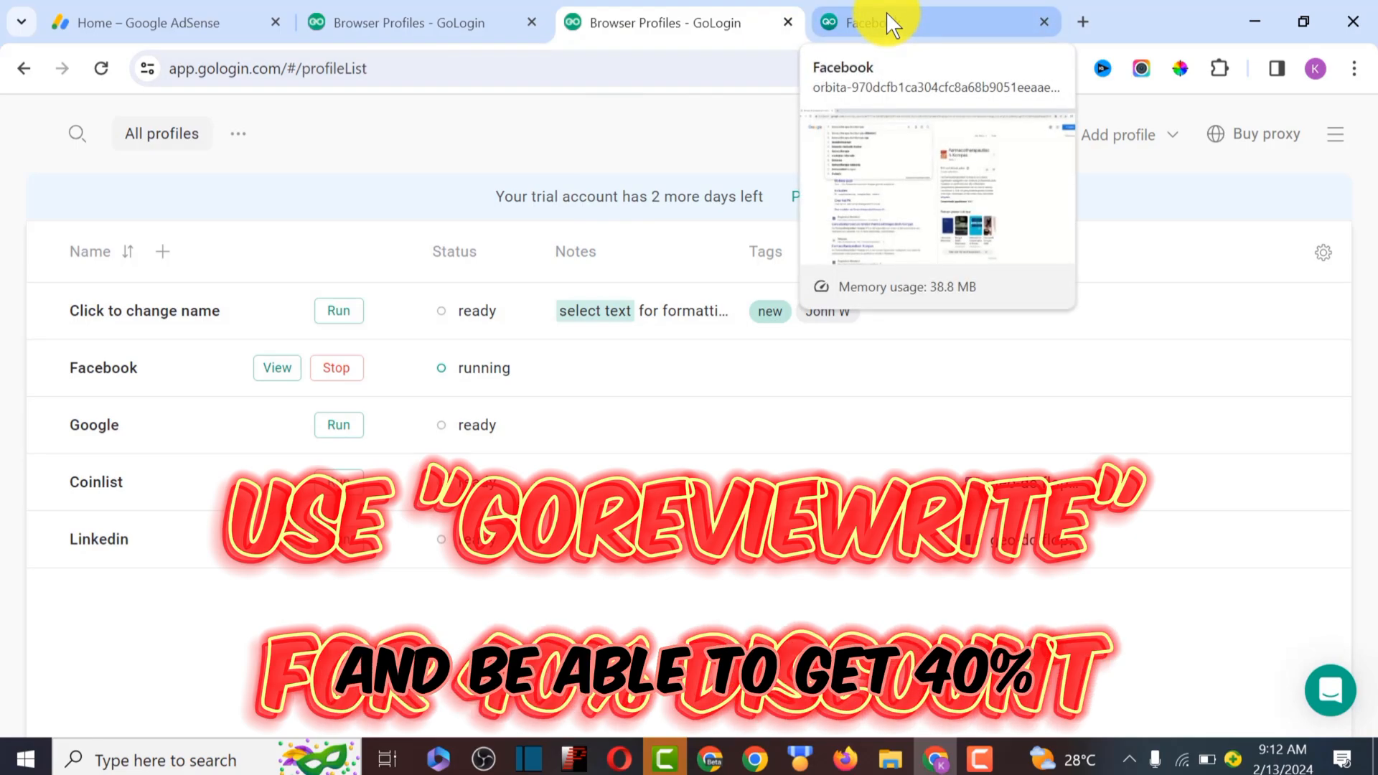